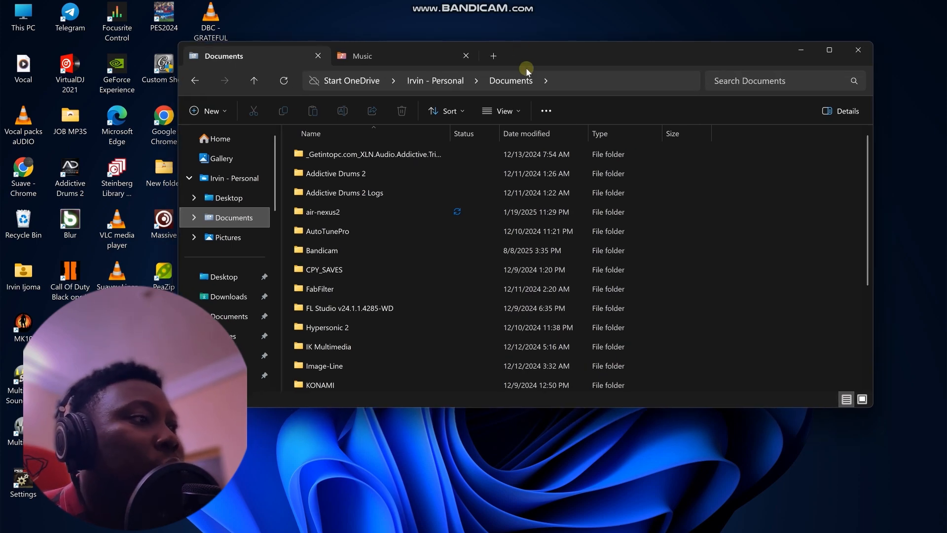
mouse_move(329, 361)
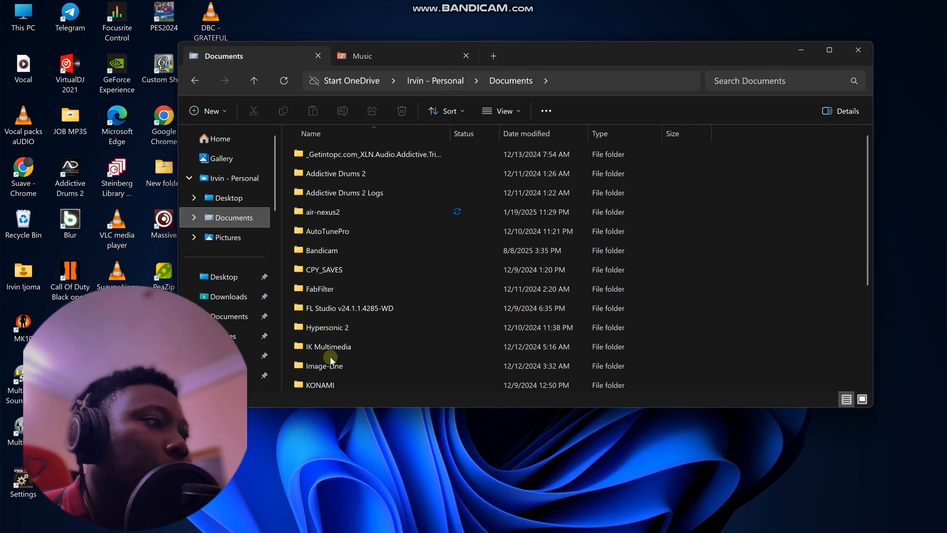
Navigate Image-Line > FL Studio > Presets and open the Mixer presets folder
left_click(323, 366)
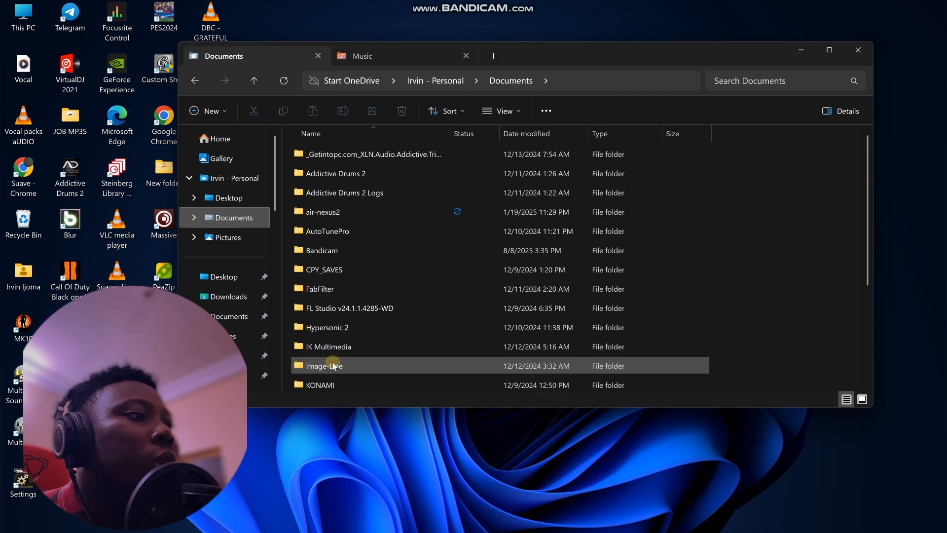
double_click(327, 366)
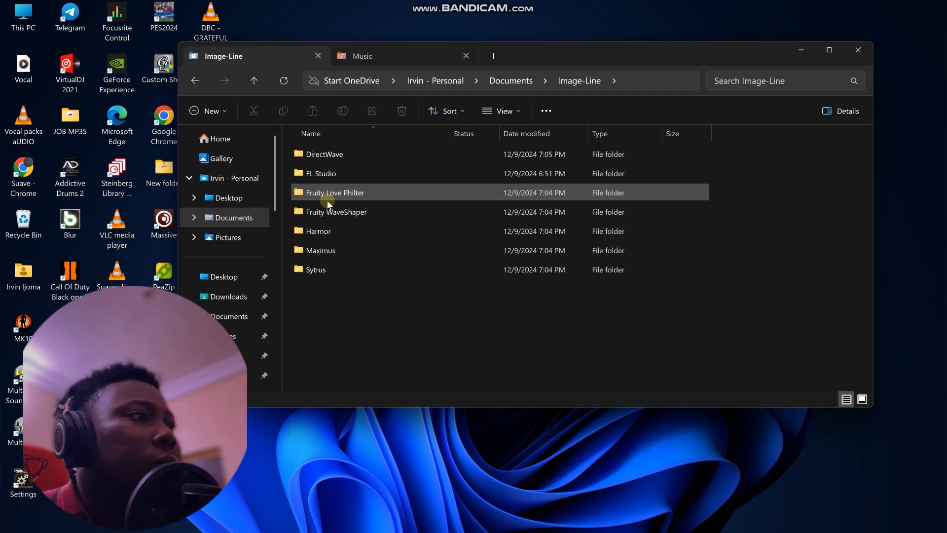
double_click(334, 192)
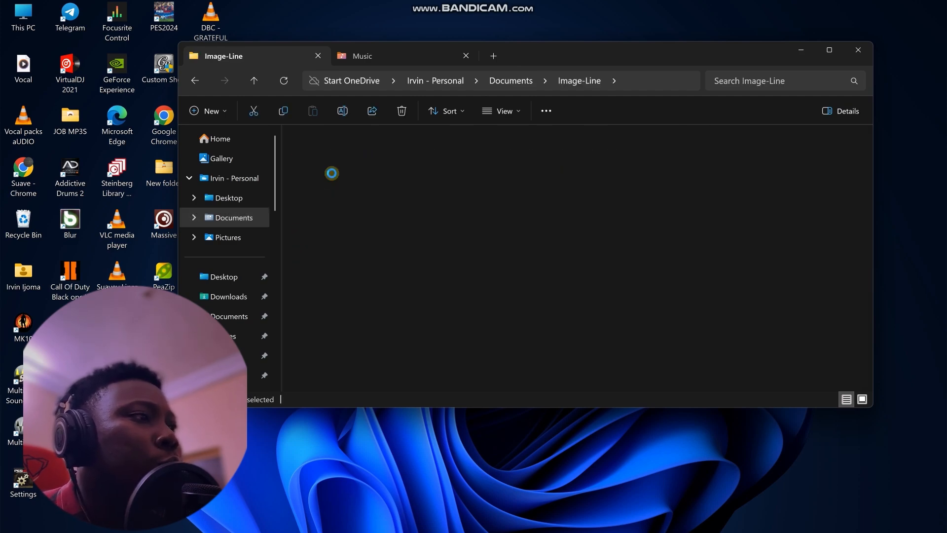
double_click(331, 173)
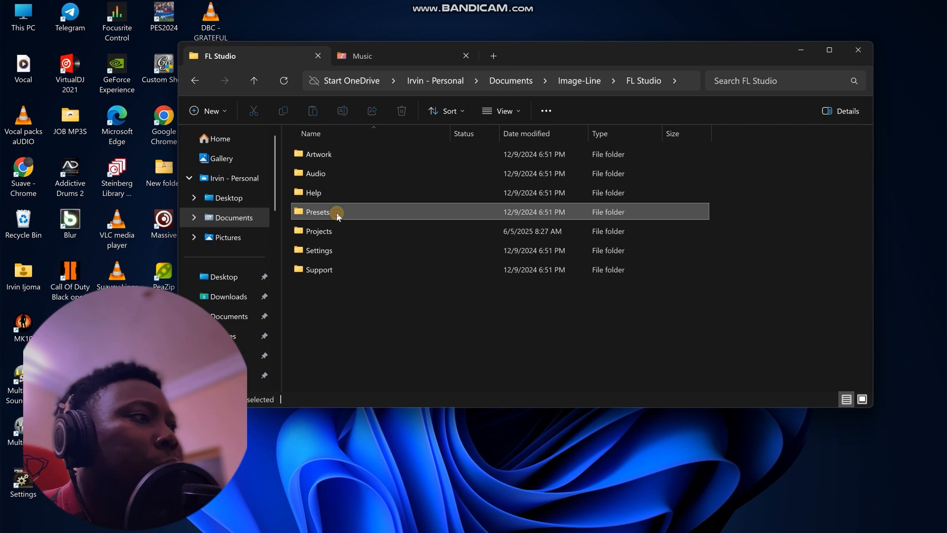
double_click(318, 212)
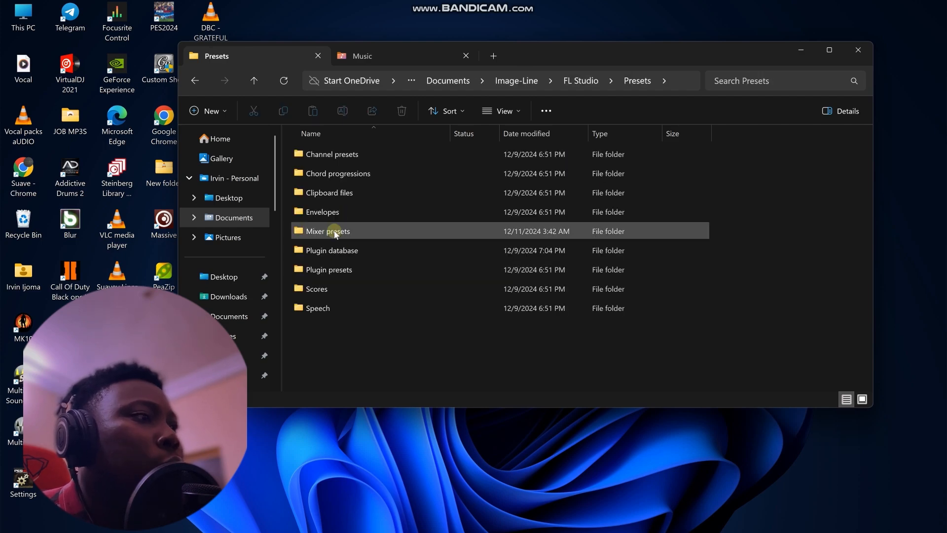
double_click(328, 231)
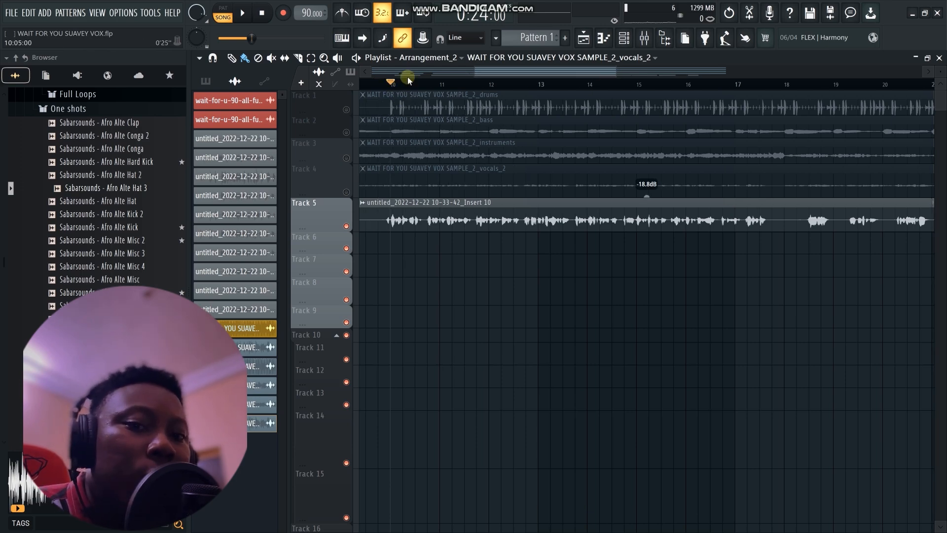
Play the Track 5 vocal take and view insert 6 FUTURE TYPE VOCAL PRESET effects
left_click(242, 12)
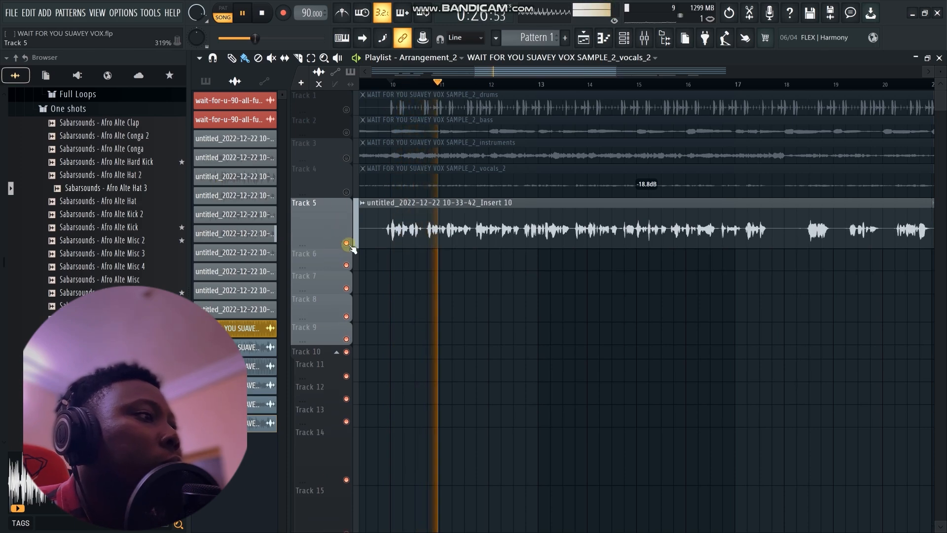
left_click(612, 72)
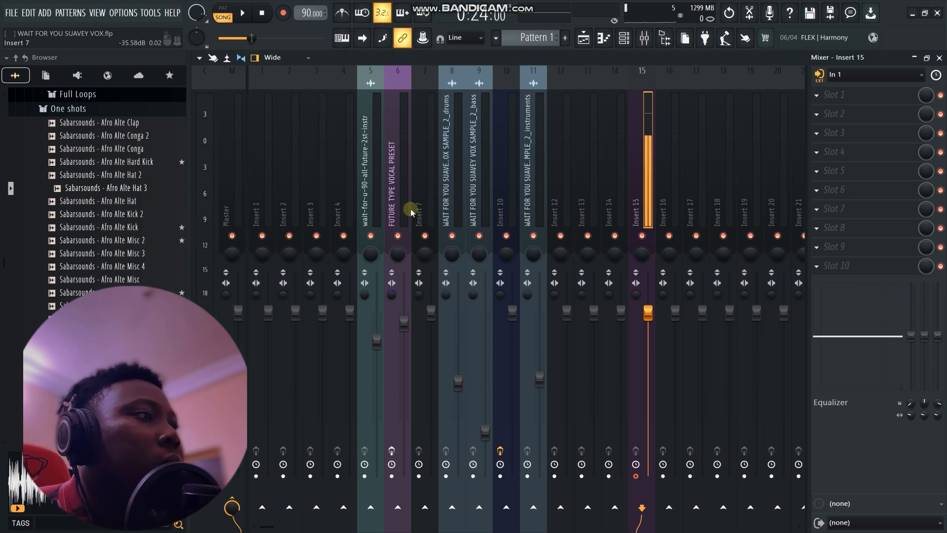
left_click(397, 181)
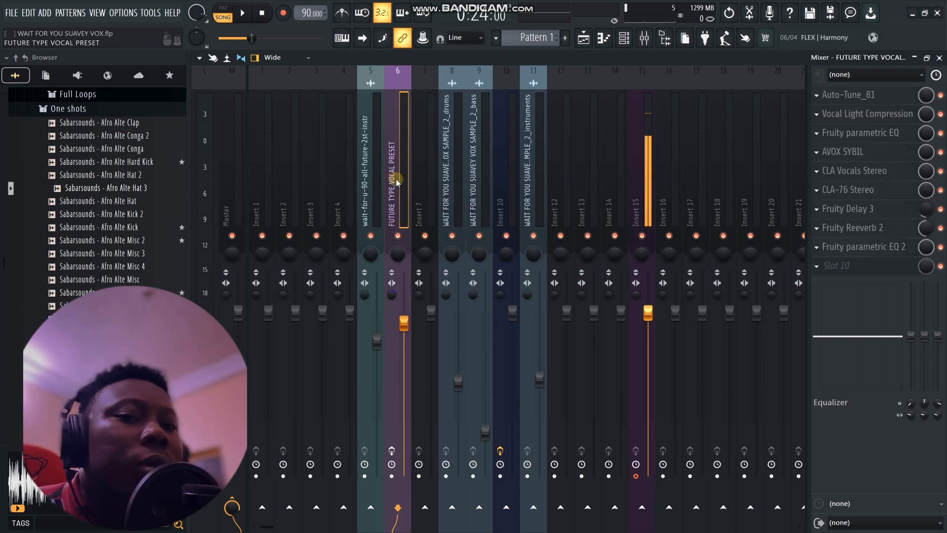
left_click(241, 12)
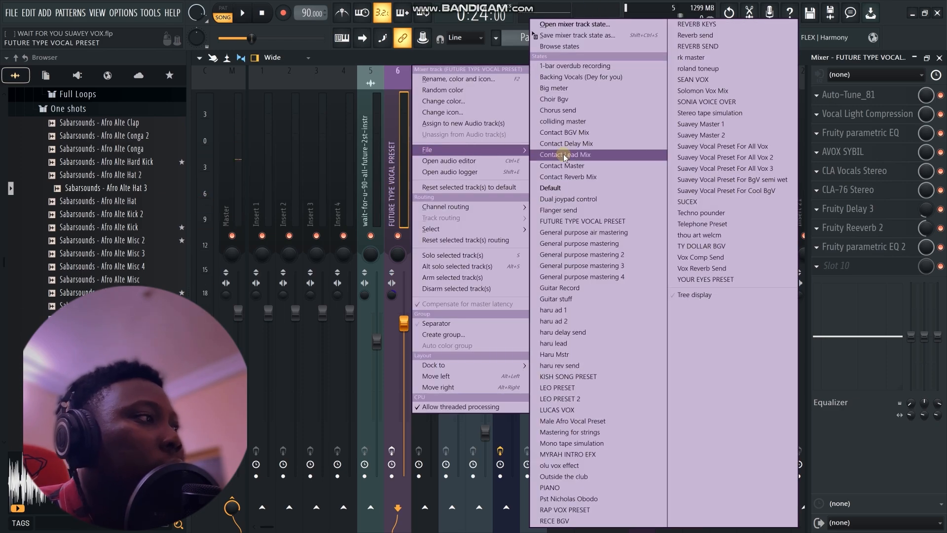
mouse_move(581, 266)
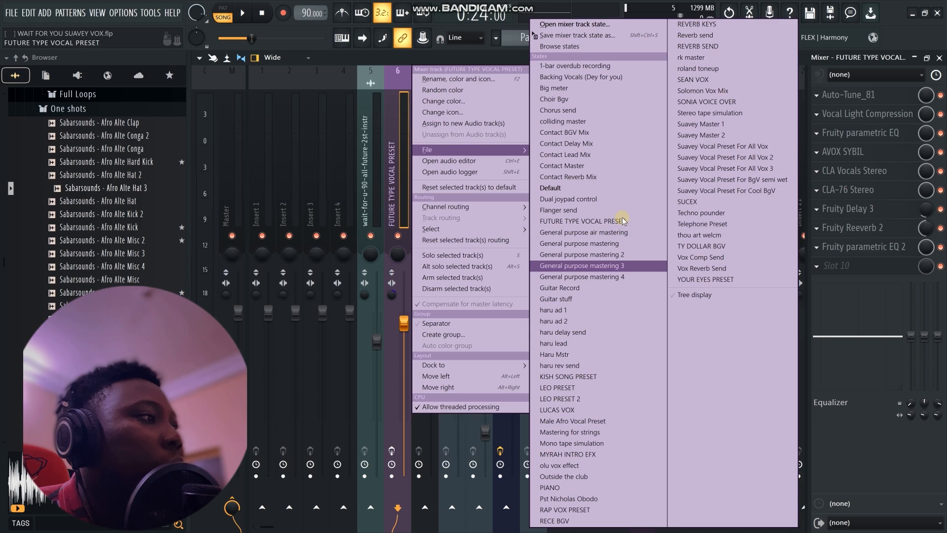
mouse_move(581, 221)
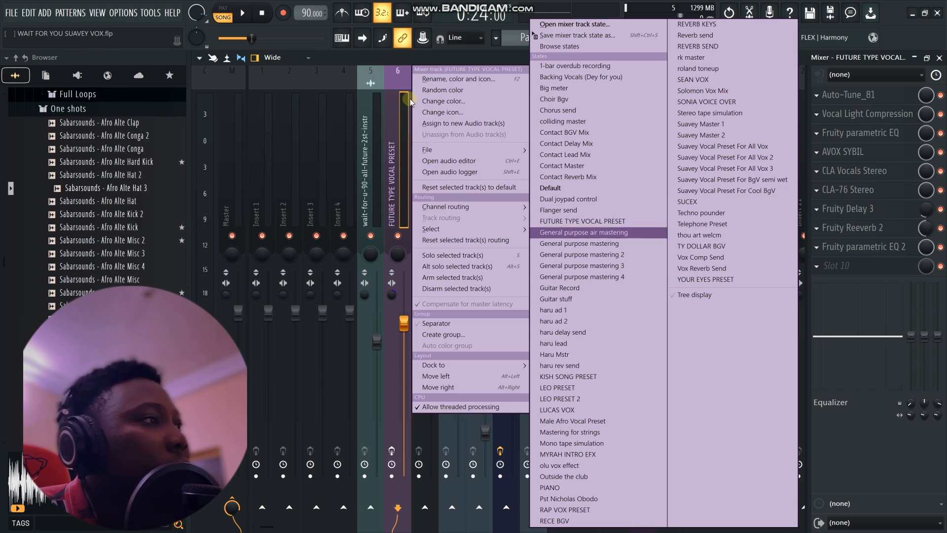
Show the saved mixer track states list for the FUTURE TYPE VOCAL PRESET track
left_click(583, 232)
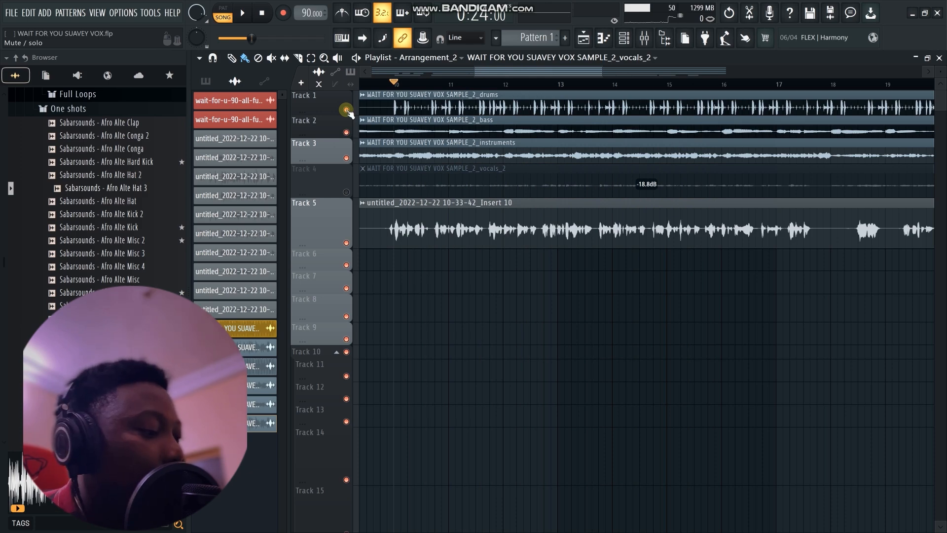
Play the arrangement with drums, bass and instruments under the processed vocal
left_click(241, 13)
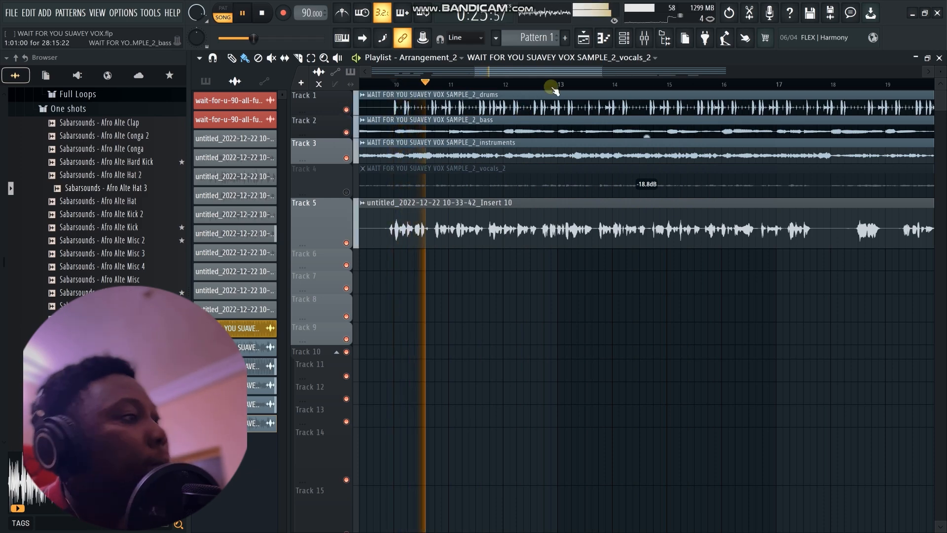